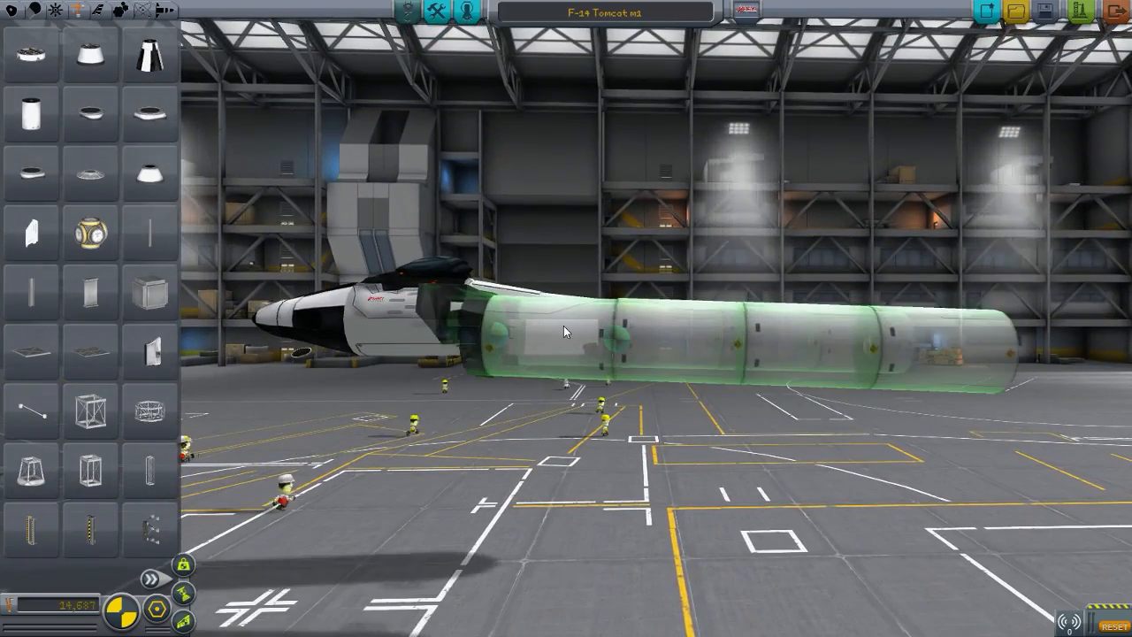
Attach a row of fuel tanks behind the Tomcat's cockpit to lengthen the fuselage.
left_click(566, 345)
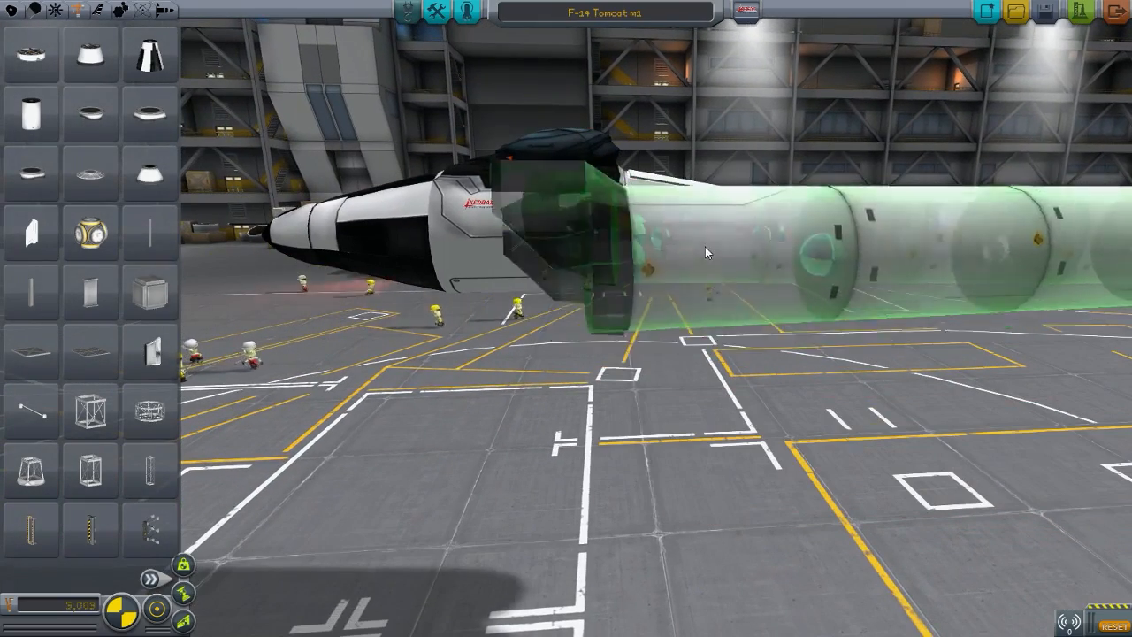
left_click(707, 252)
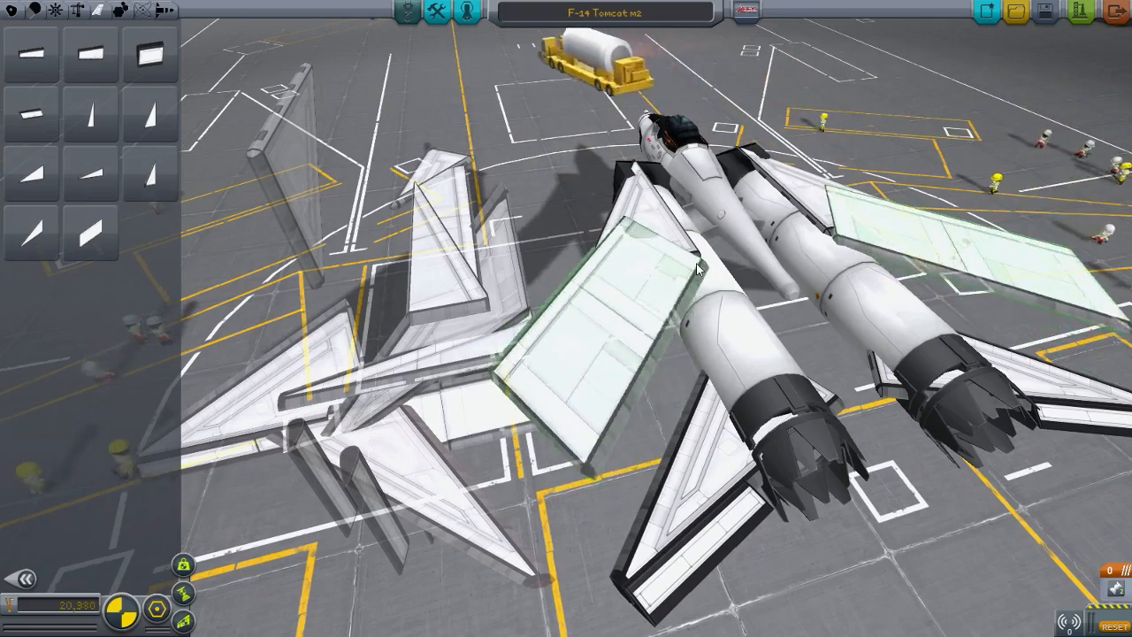
Drag a swept wing panel onto the fuselage beside the engine nacelles, mirrored on both sides.
left_click_drag(699, 269, 637, 403)
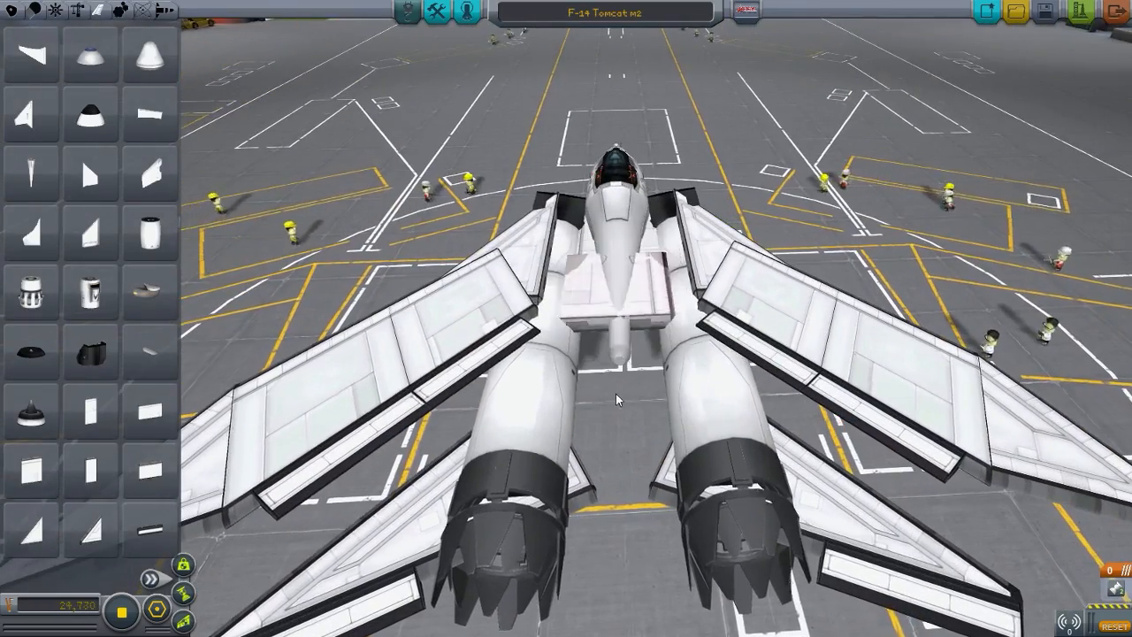
Drag a vertical tail fin onto the rear fuselage above the twin engines, placed symmetrically.
left_click_drag(619, 398, 619, 203)
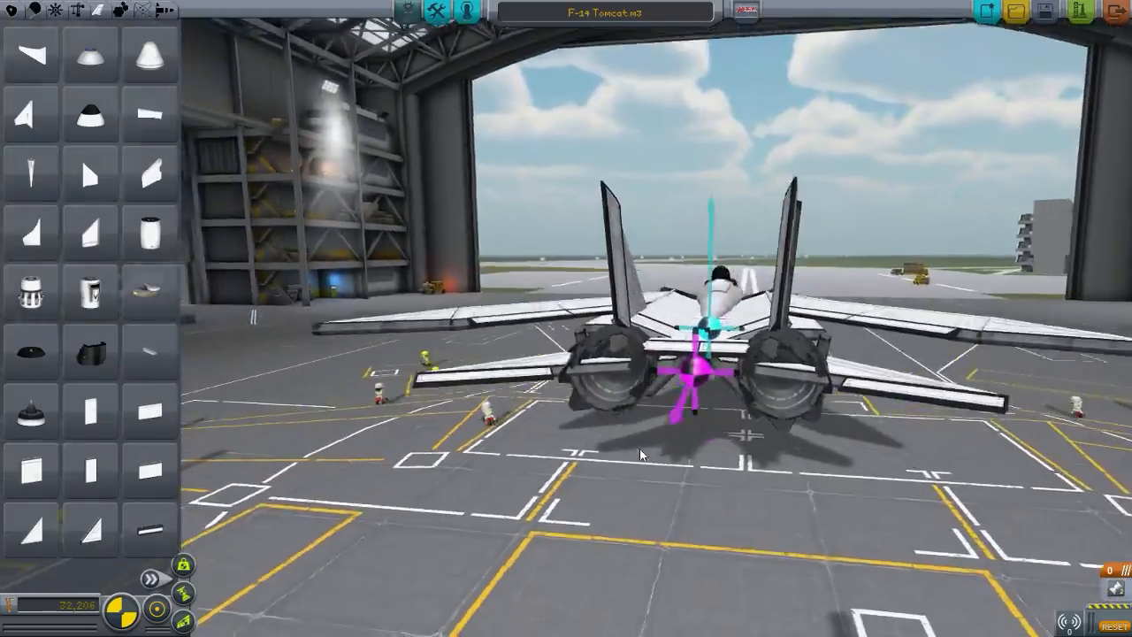
Orbit the camera to view the Tomcat's centre of mass and lift from the side.
left_click_drag(641, 453, 278, 552)
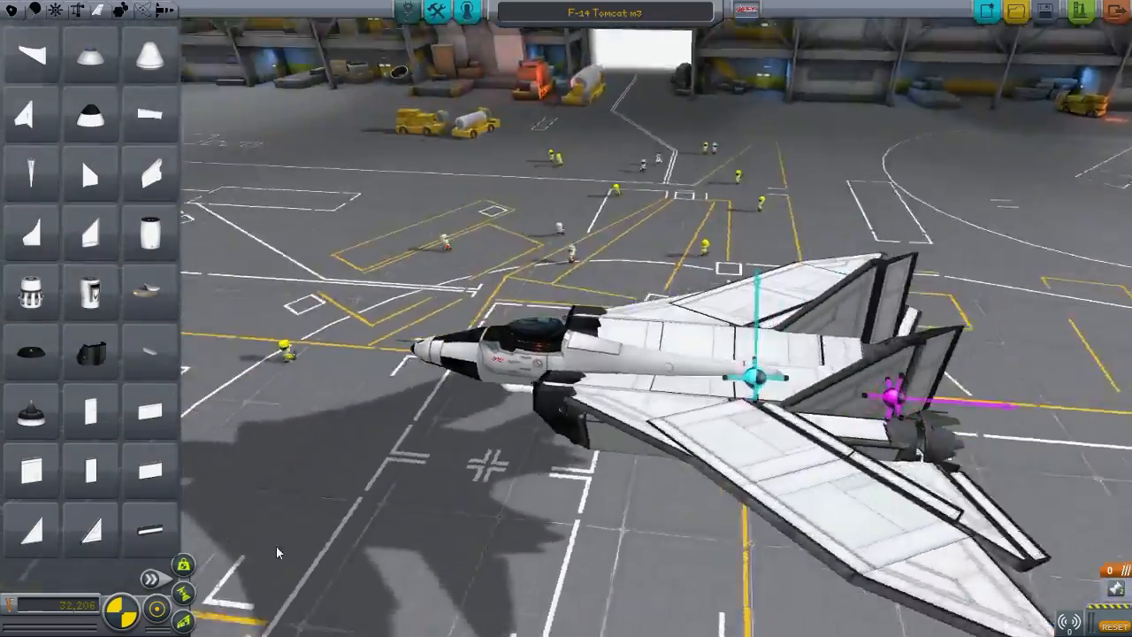